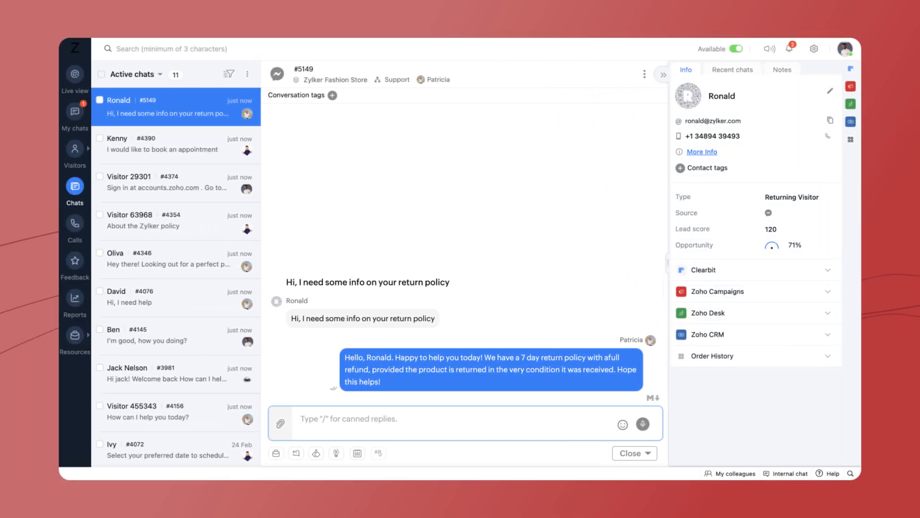
Open the Flow Controls pre-chat form settings of the Zylker Fashion Store brand.
{"action": "left_click", "coordinate": [814, 48]}
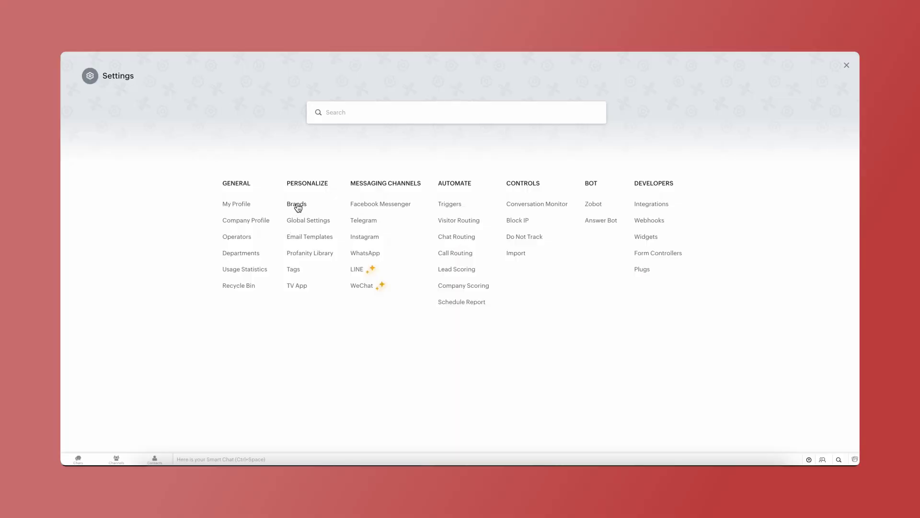
{"action": "left_click", "coordinate": [297, 204]}
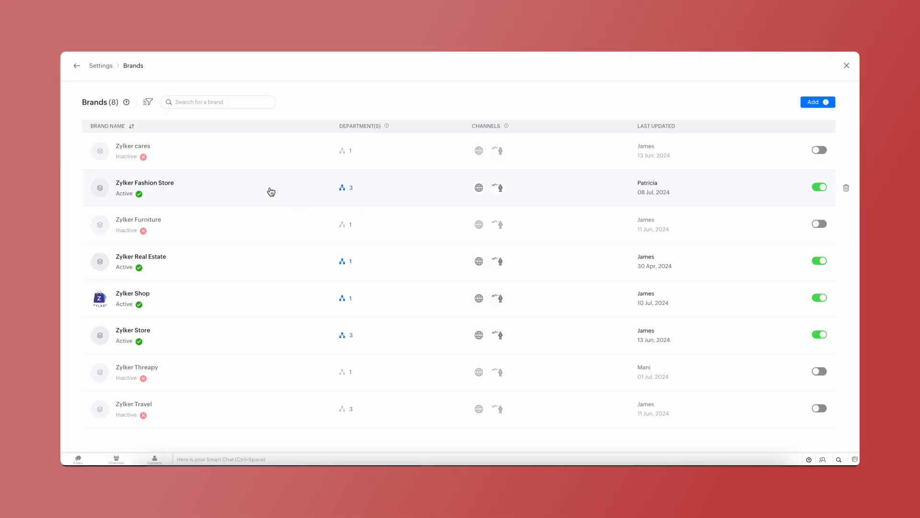
{"action": "left_click", "coordinate": [145, 183]}
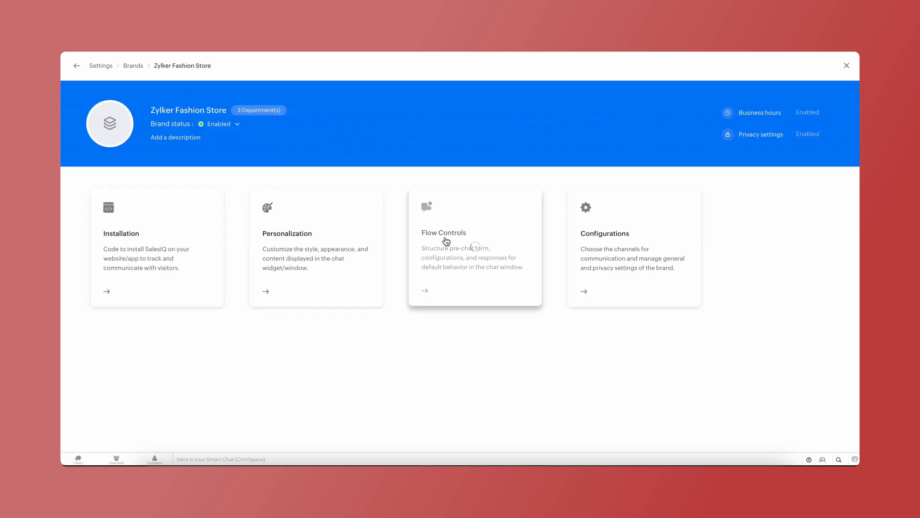
{"action": "left_click", "coordinate": [444, 232]}
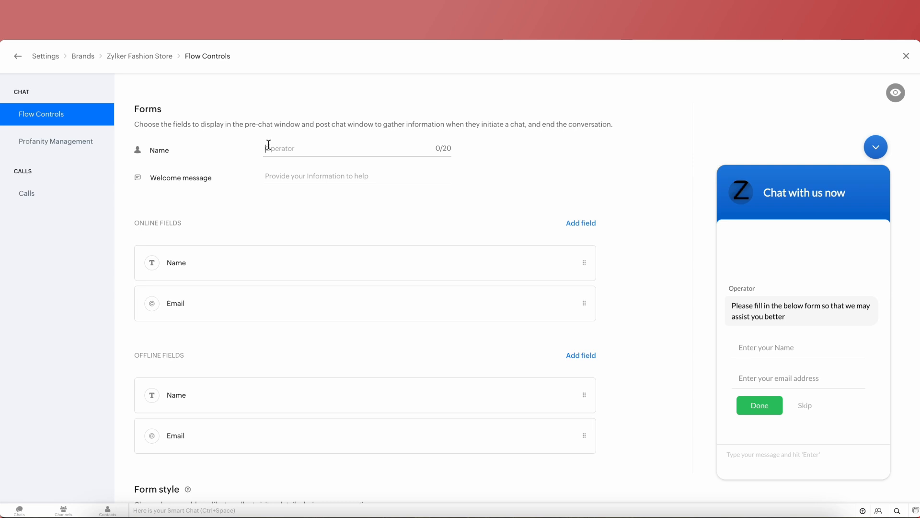
Enter 'Patricia' as the operator name and 'How can I help you today?' as welcome message.
{"action": "type", "text": "Pat"}
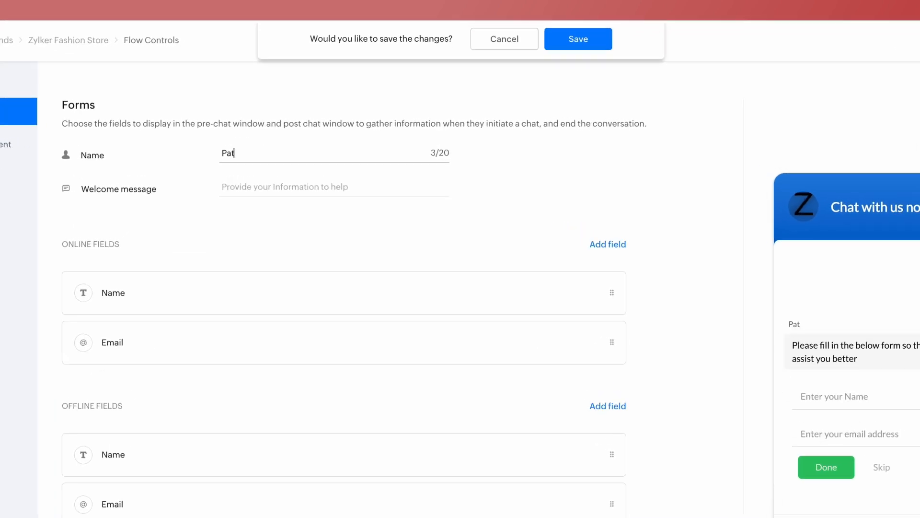
{"action": "type", "text": "ricia"}
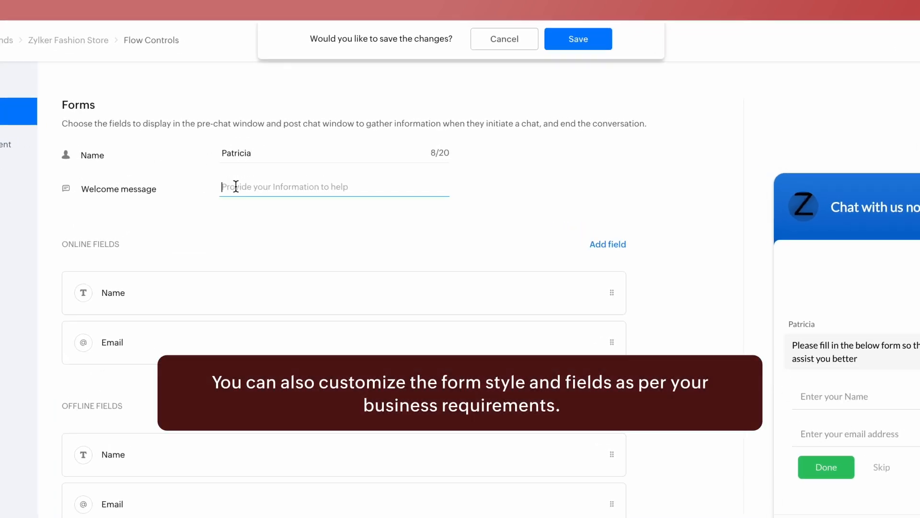
{"action": "type", "text": "How can"}
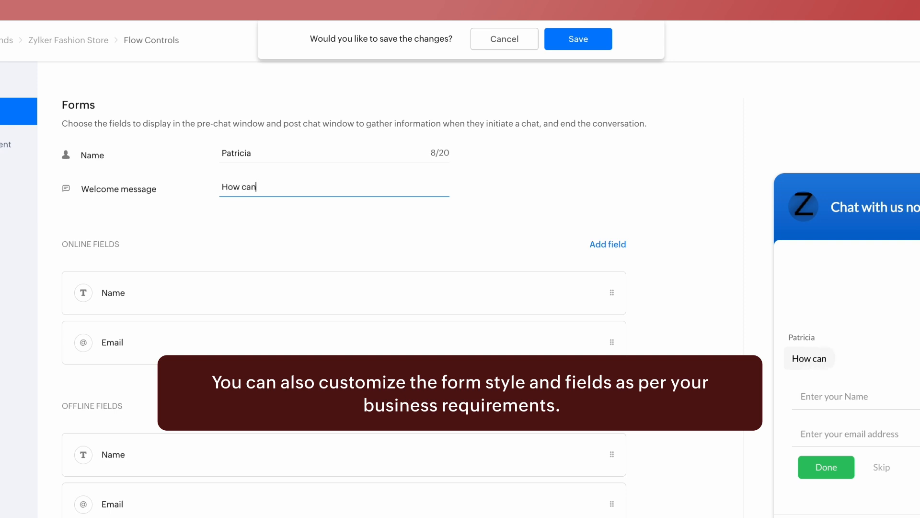
{"action": "type", "text": "I help y"}
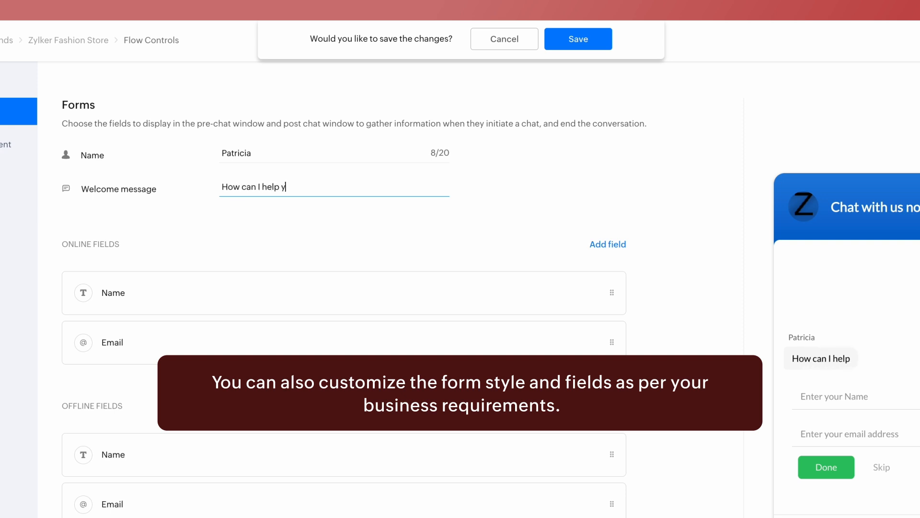
{"action": "type", "text": "ou toda"}
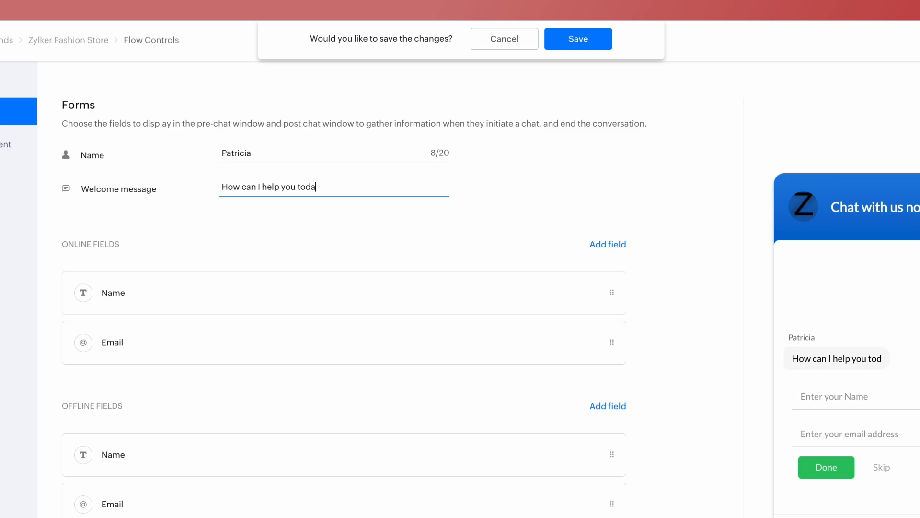
{"action": "type", "text": "y?"}
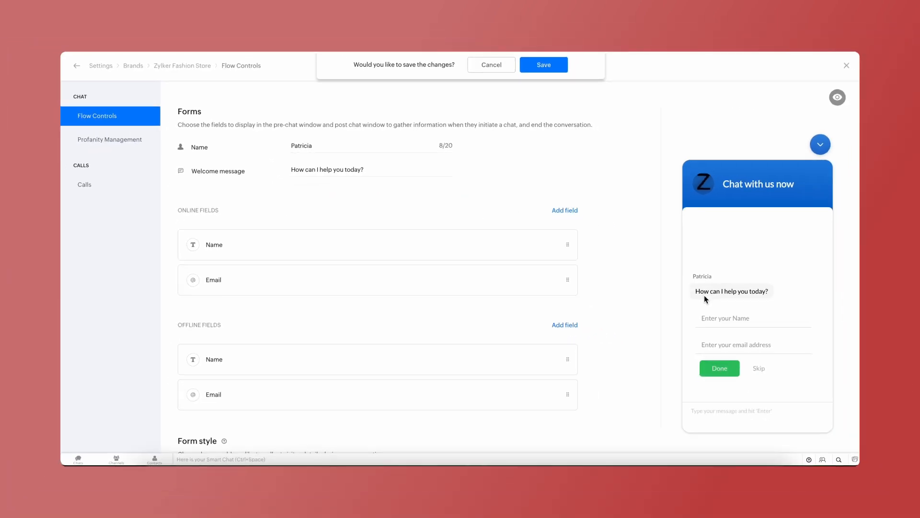
{"action": "mouse_move", "coordinate": [336, 245]}
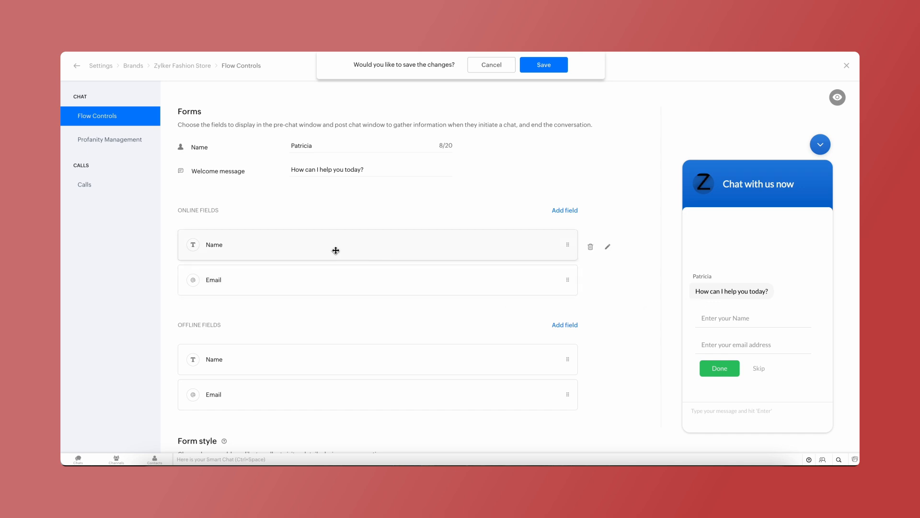
View the Email field's properties and show the addable online fields.
{"action": "left_click", "coordinate": [607, 282]}
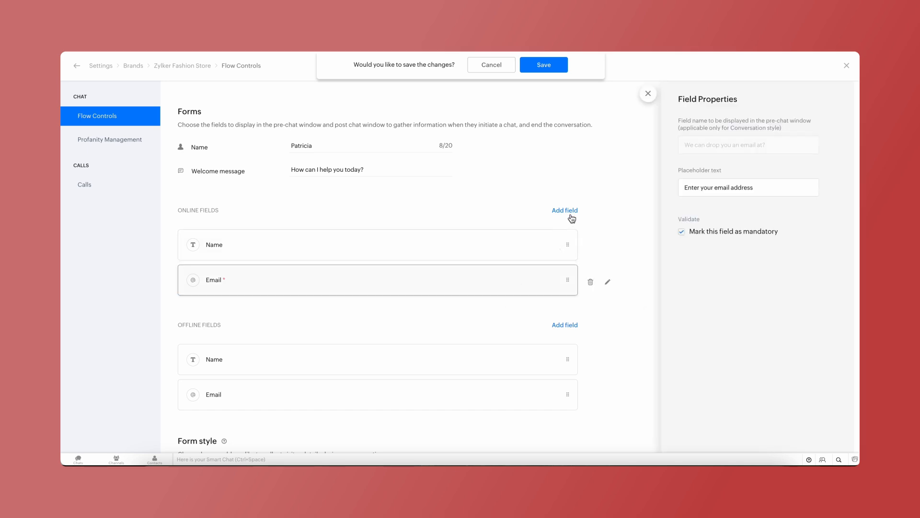
{"action": "left_click", "coordinate": [564, 210]}
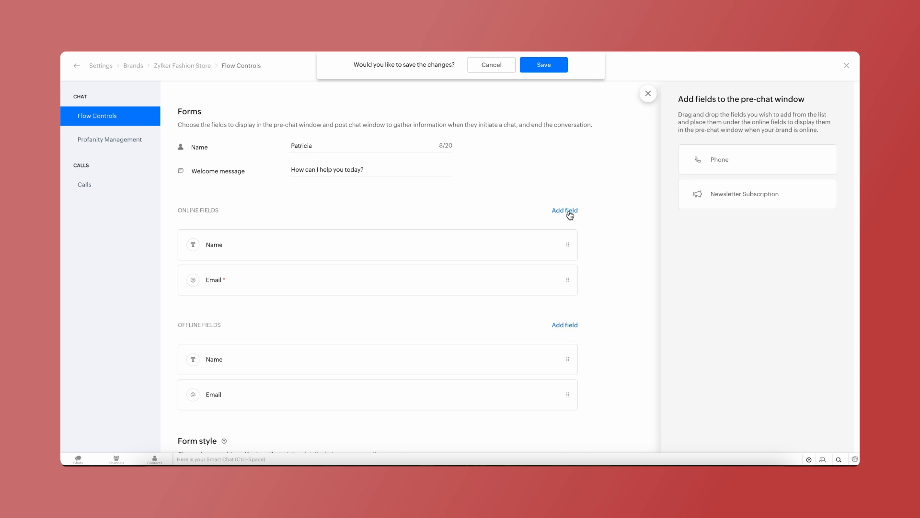
{"action": "mouse_move", "coordinate": [720, 168]}
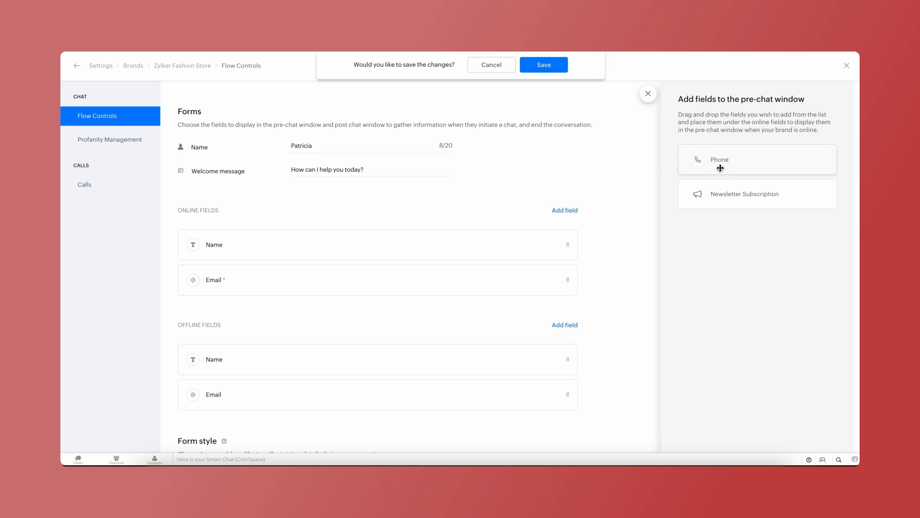
{"action": "mouse_move", "coordinate": [729, 197]}
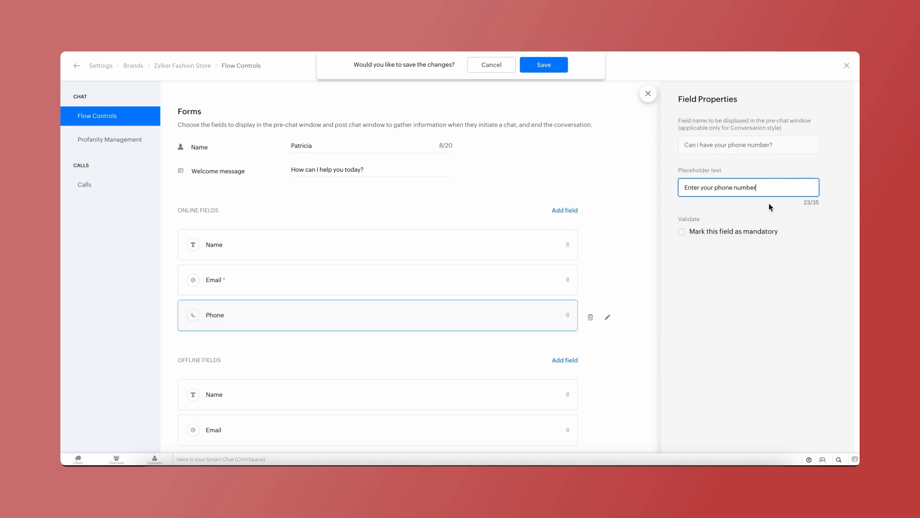
{"action": "mouse_move", "coordinate": [681, 238]}
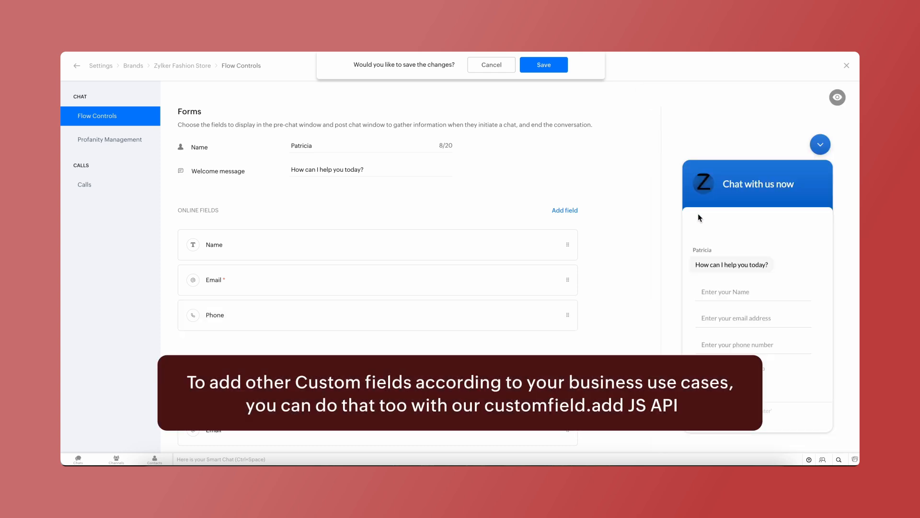
{"action": "mouse_move", "coordinate": [733, 353]}
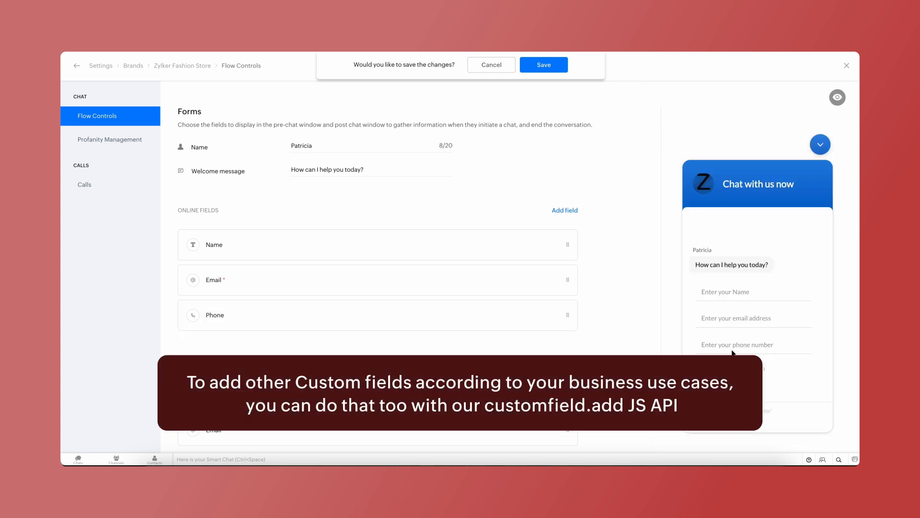
Scroll to Offline Fields and show the fields addable to the offline form.
{"action": "scroll", "scroll_direction": "down", "scroll_amount": 3}
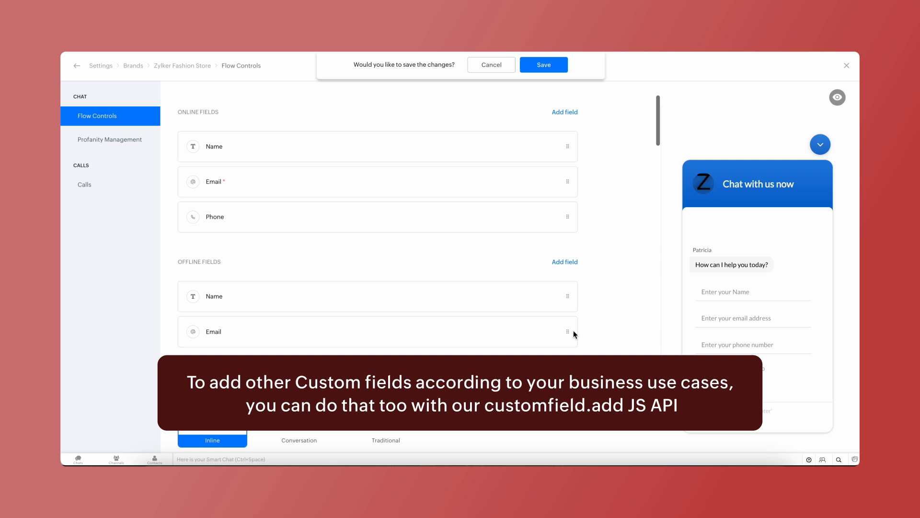
{"action": "scroll", "scroll_direction": "down", "scroll_amount": 3}
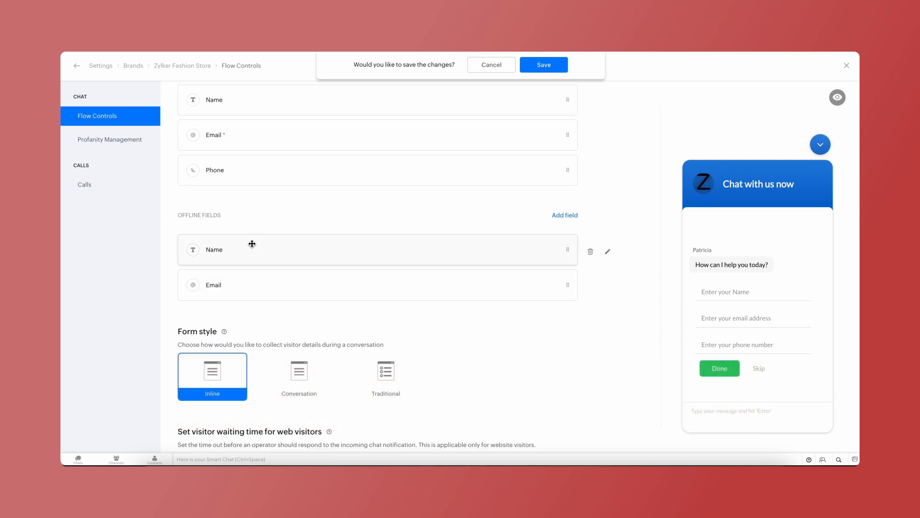
{"action": "left_click", "coordinate": [564, 214]}
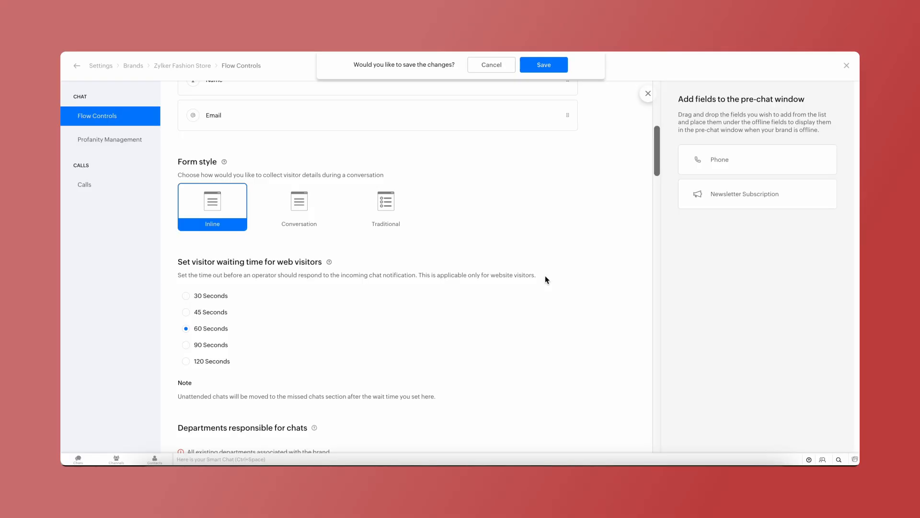
Preview the Inline, Conversation and Traditional form styles, ending on Traditional.
{"action": "left_click", "coordinate": [299, 206]}
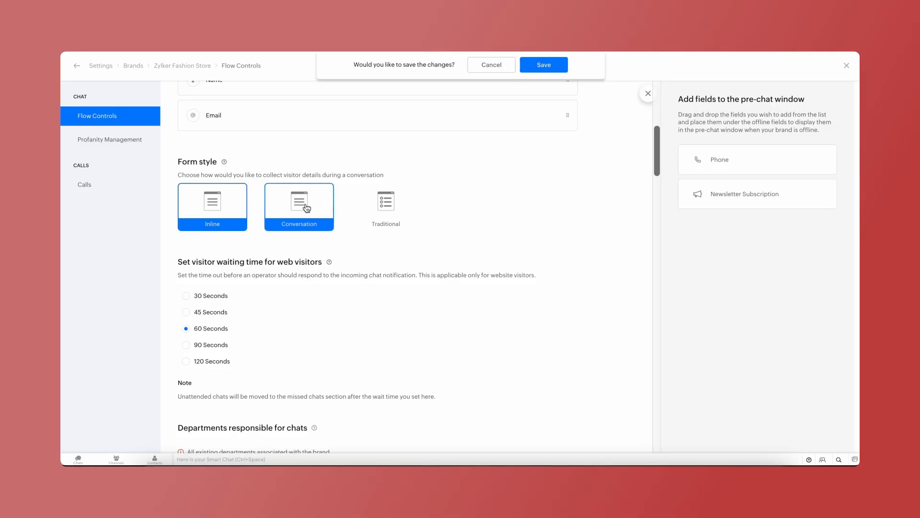
{"action": "left_click", "coordinate": [212, 202]}
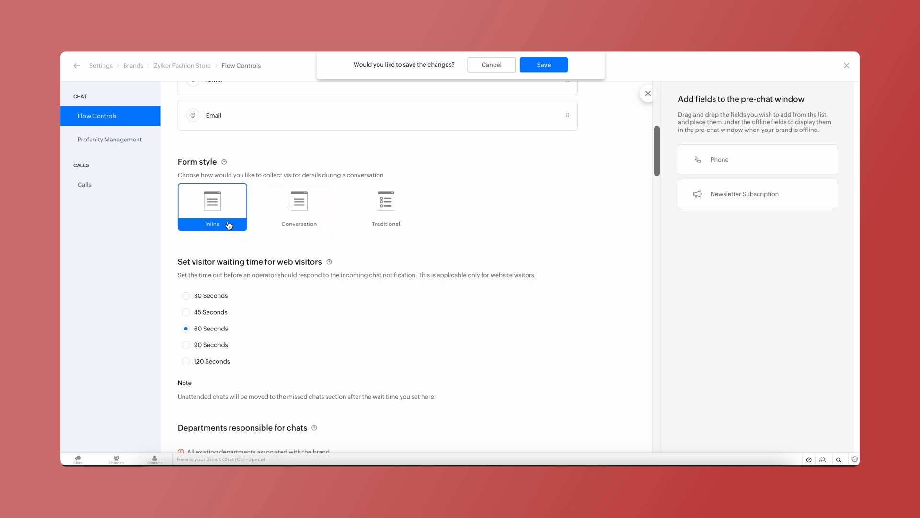
{"action": "left_click", "coordinate": [837, 97]}
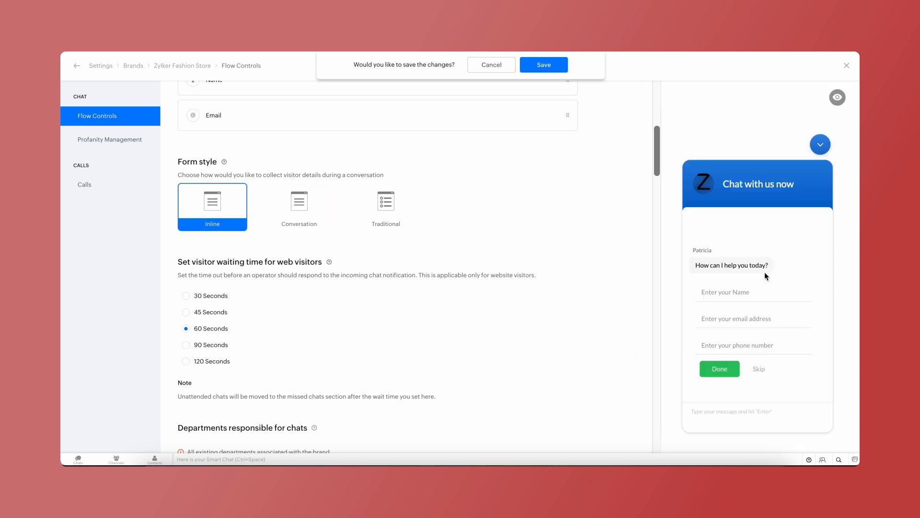
{"action": "mouse_move", "coordinate": [769, 375]}
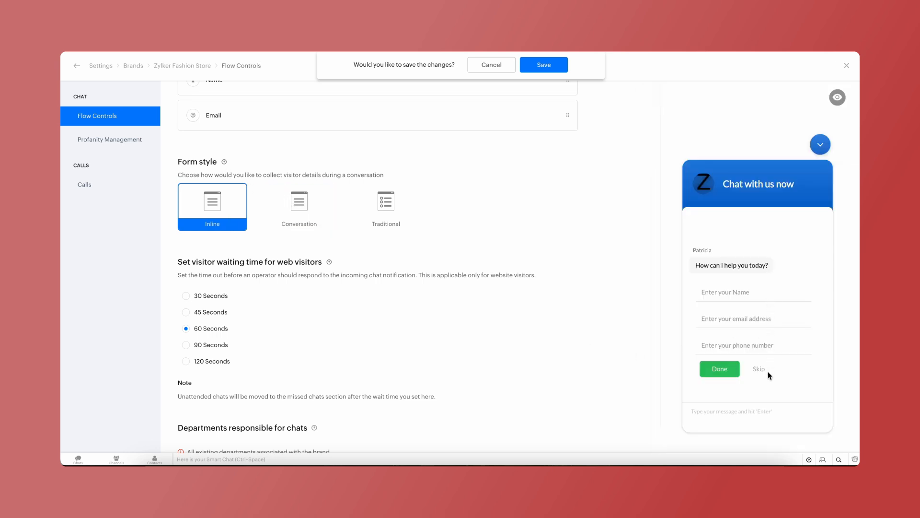
{"action": "left_click", "coordinate": [298, 201]}
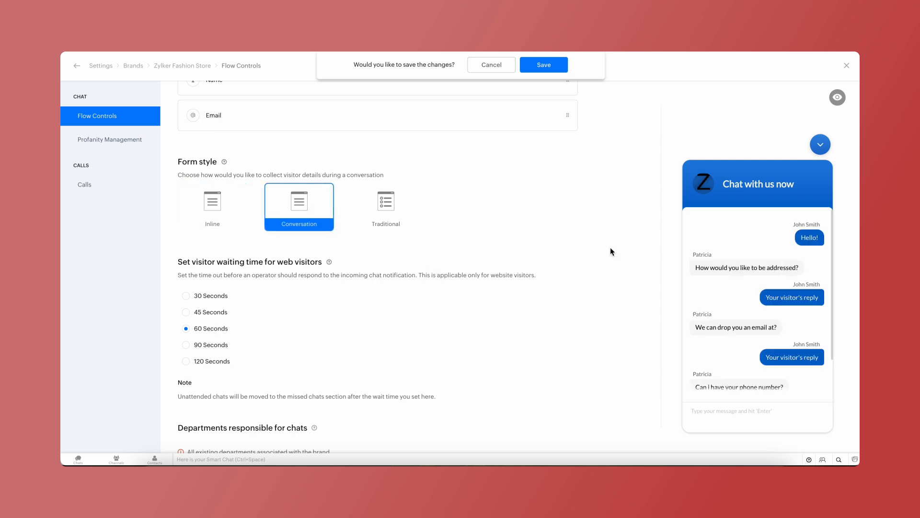
{"action": "mouse_move", "coordinate": [703, 264]}
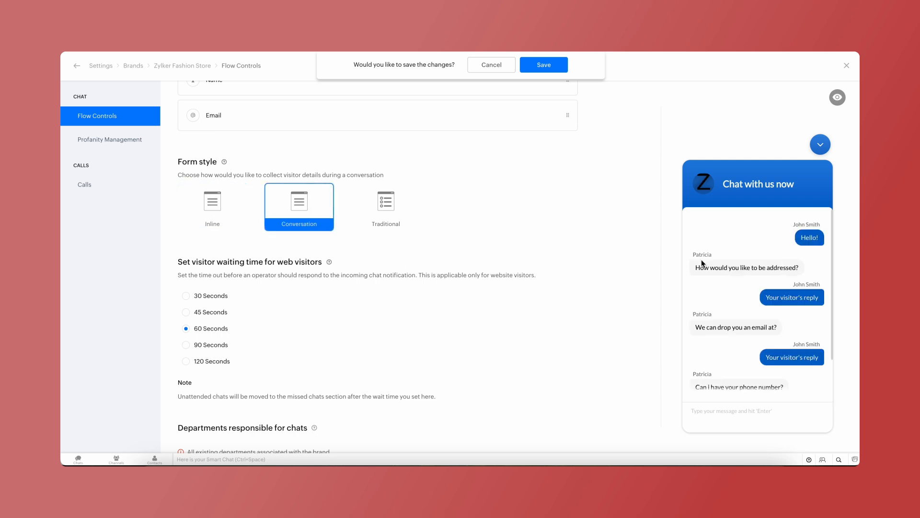
{"action": "mouse_move", "coordinate": [829, 264]}
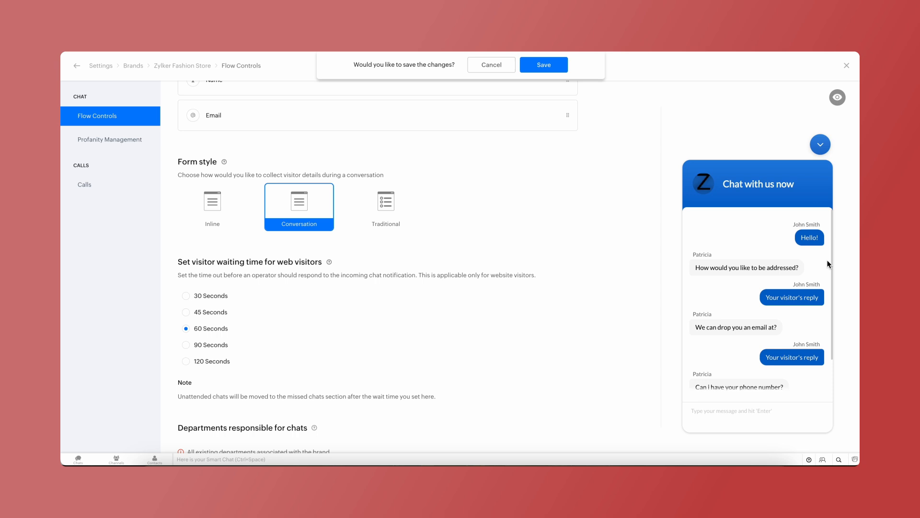
{"action": "mouse_move", "coordinate": [804, 387]}
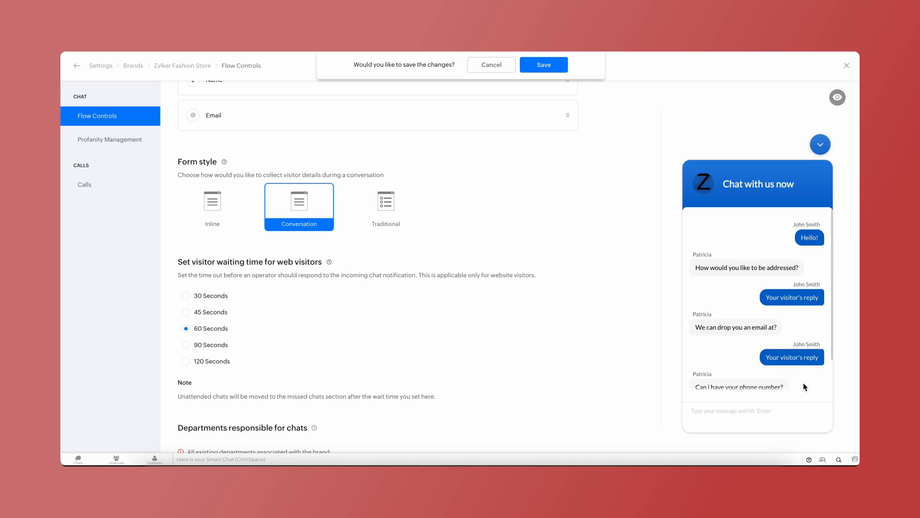
{"action": "mouse_move", "coordinate": [805, 390]}
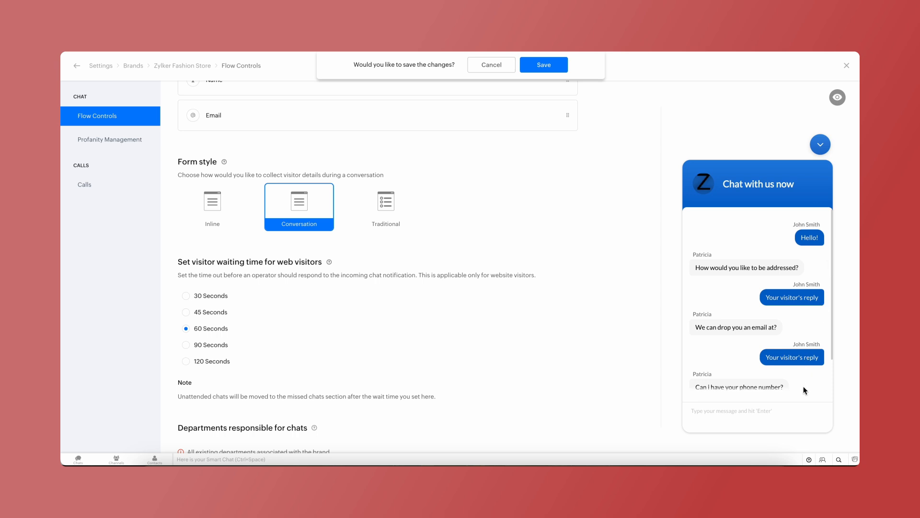
{"action": "left_click", "coordinate": [386, 202]}
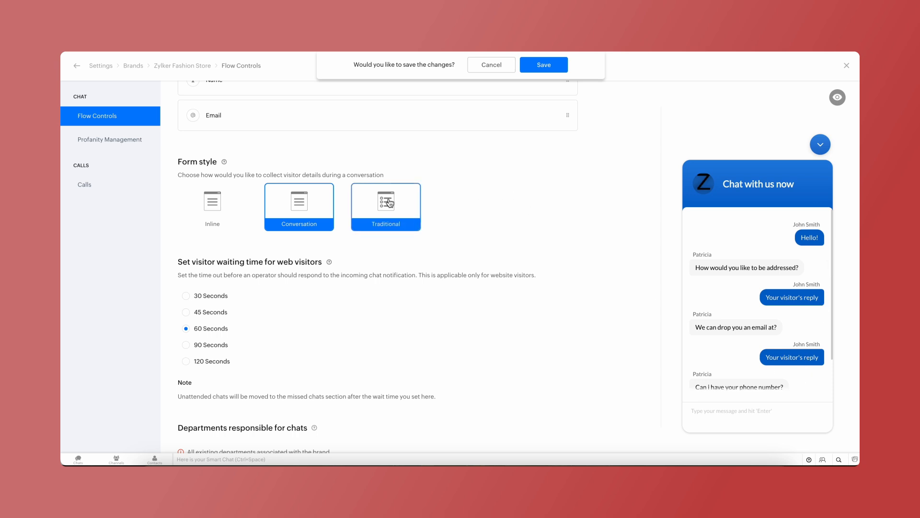
{"action": "left_click", "coordinate": [385, 201]}
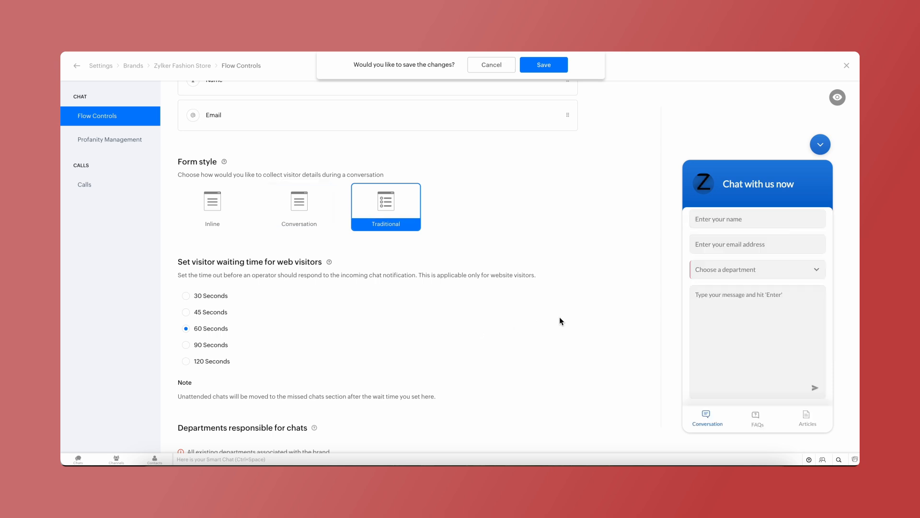
{"action": "mouse_move", "coordinate": [742, 296]}
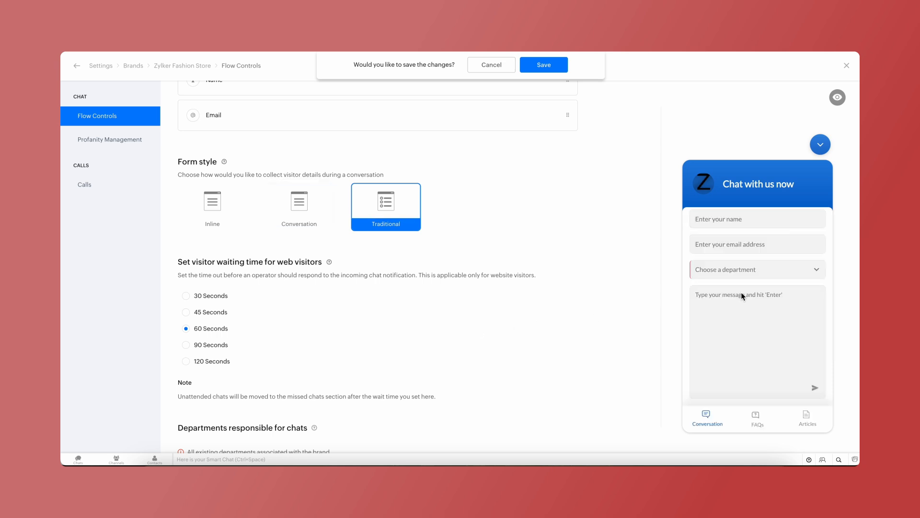
{"action": "mouse_move", "coordinate": [753, 277]}
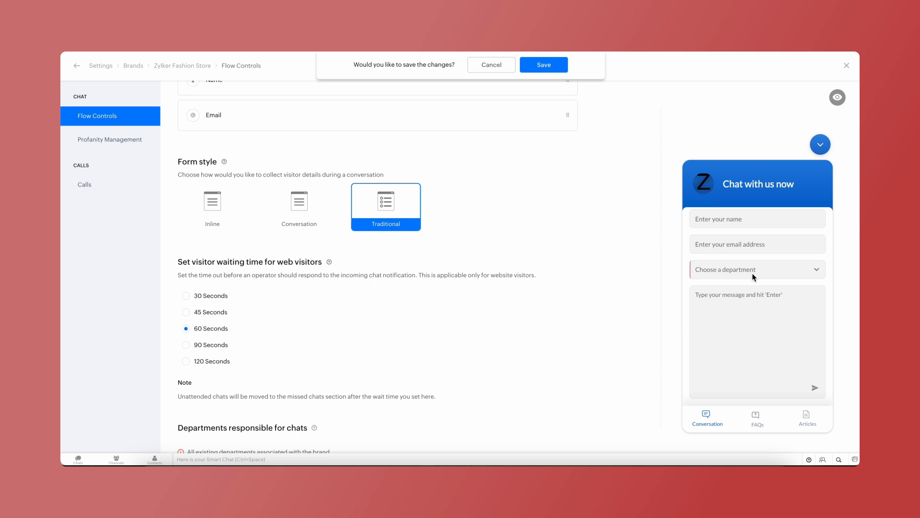
{"action": "mouse_move", "coordinate": [754, 392]}
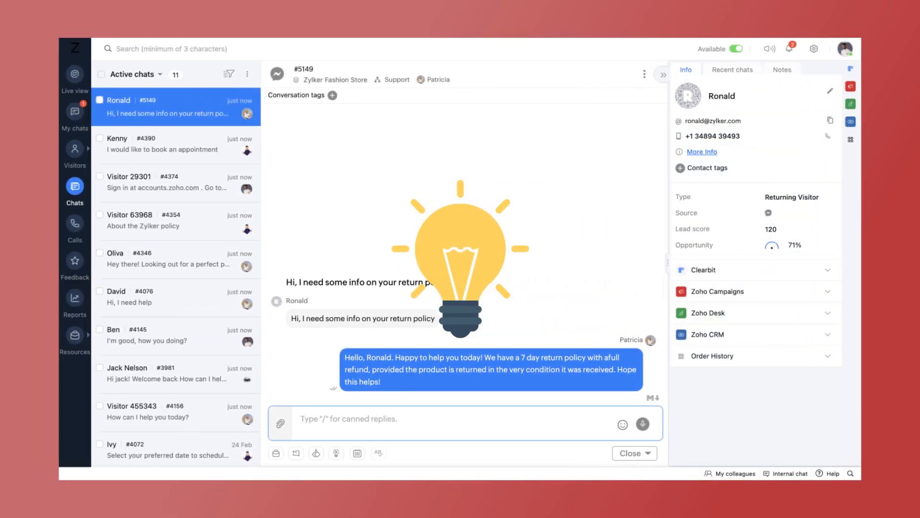
{"action": "left_click", "coordinate": [75, 78]}
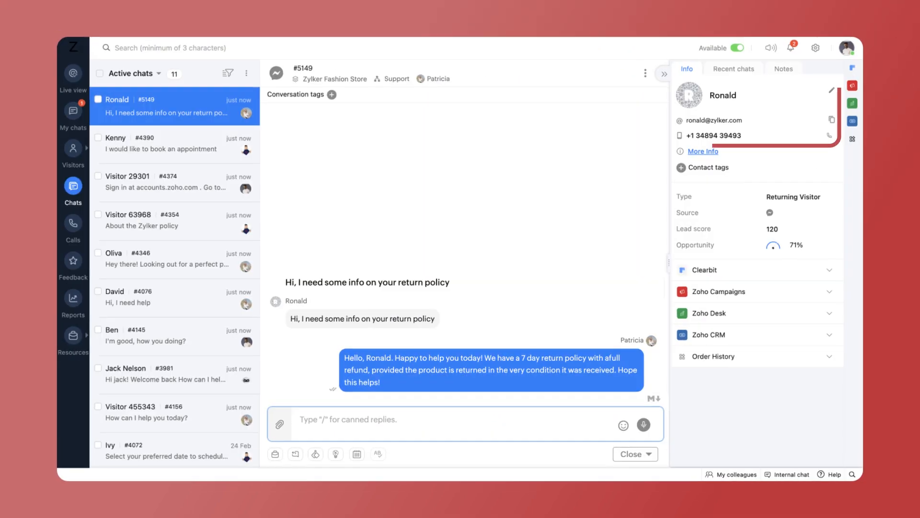
{"action": "left_click", "coordinate": [701, 151]}
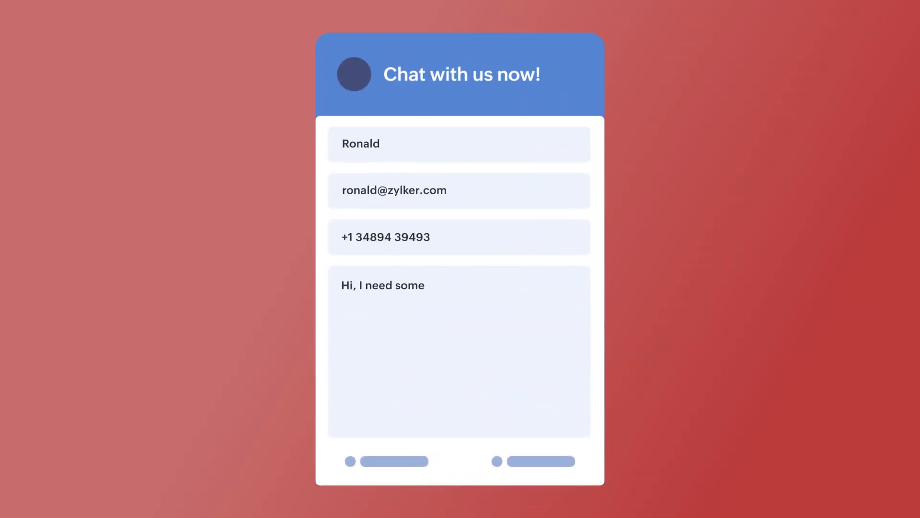
Finish the message with 'info on your return policy'.
{"action": "type", "text": "info on your return policy"}
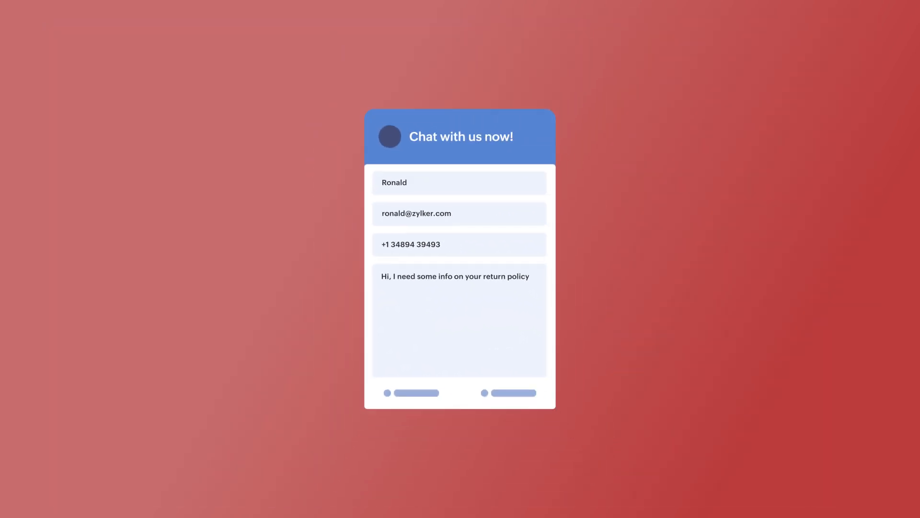